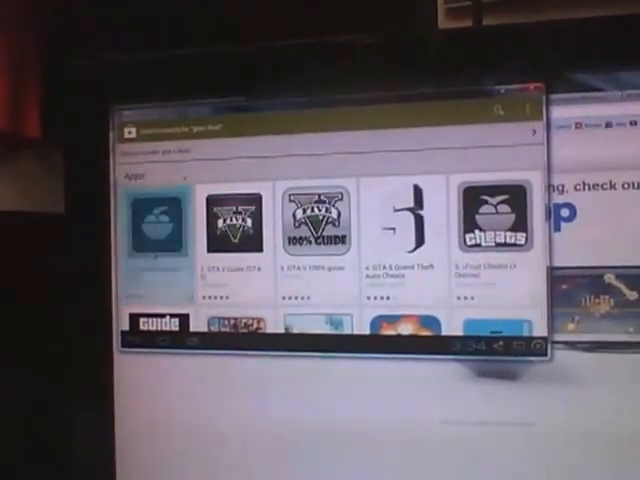
- Return to the Android home screen showing My Apps and social shortcuts
{"action": "left_click", "coordinate": [156, 220]}
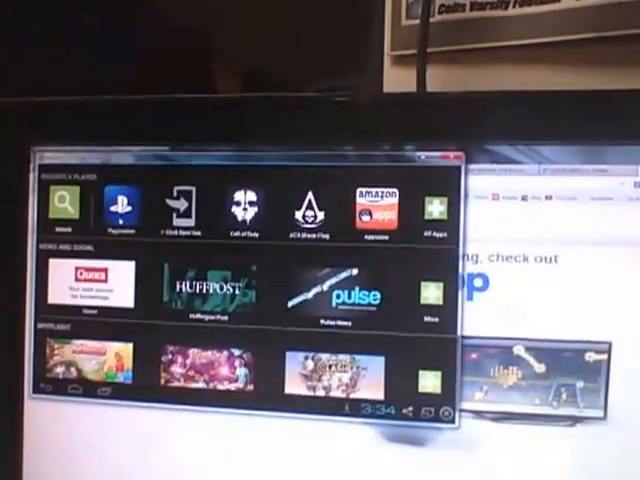
- Launch the PlayStation app from the My Apps row to reach its PSN hub
{"action": "left_click", "coordinate": [120, 205]}
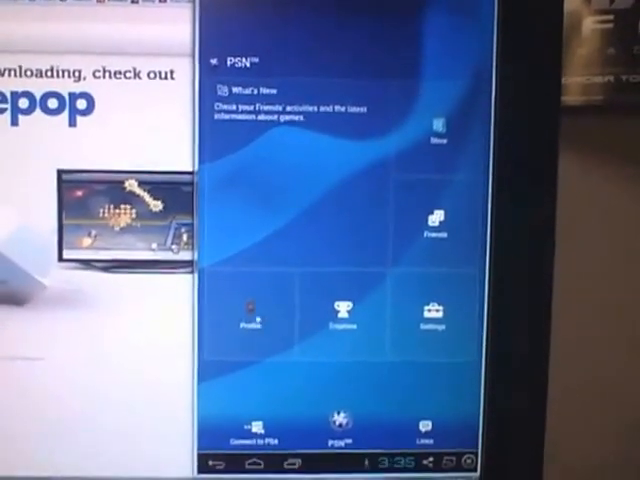